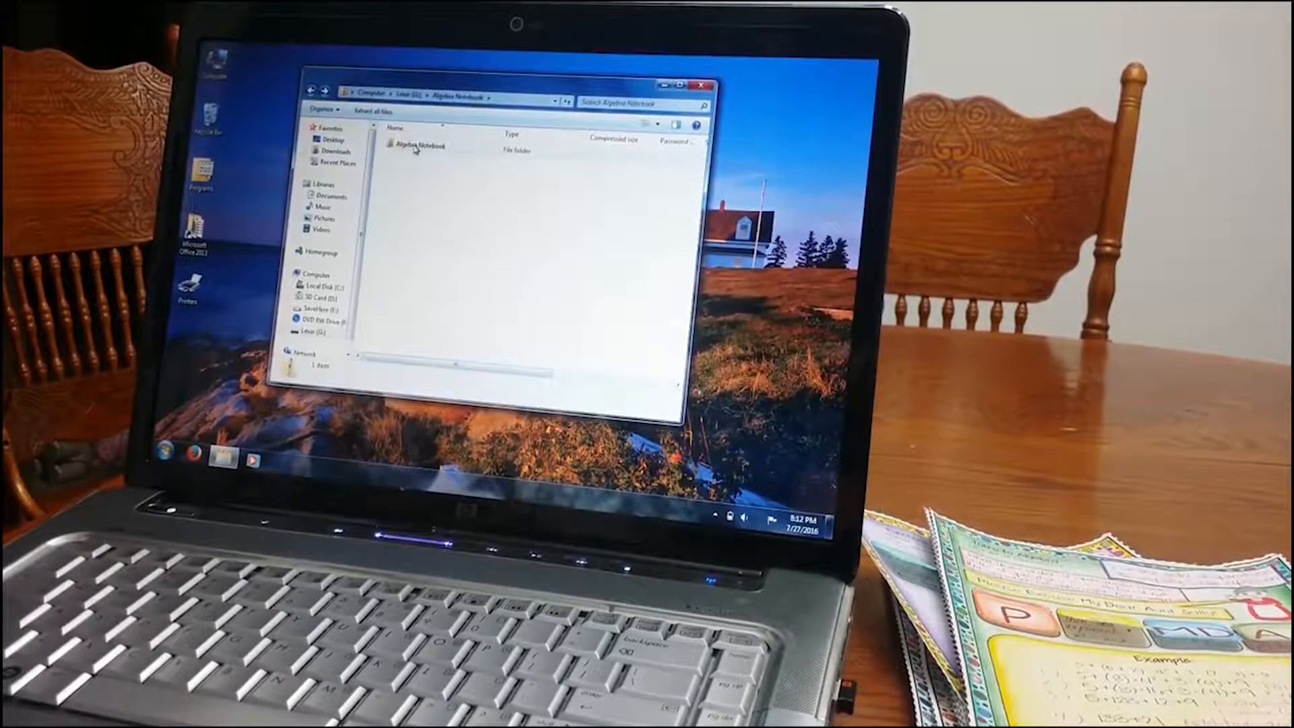
- Enter the Algebra Notebook folder and inspect the overview document and Teacher Notes and Pictures PDF
double_click(421, 145)
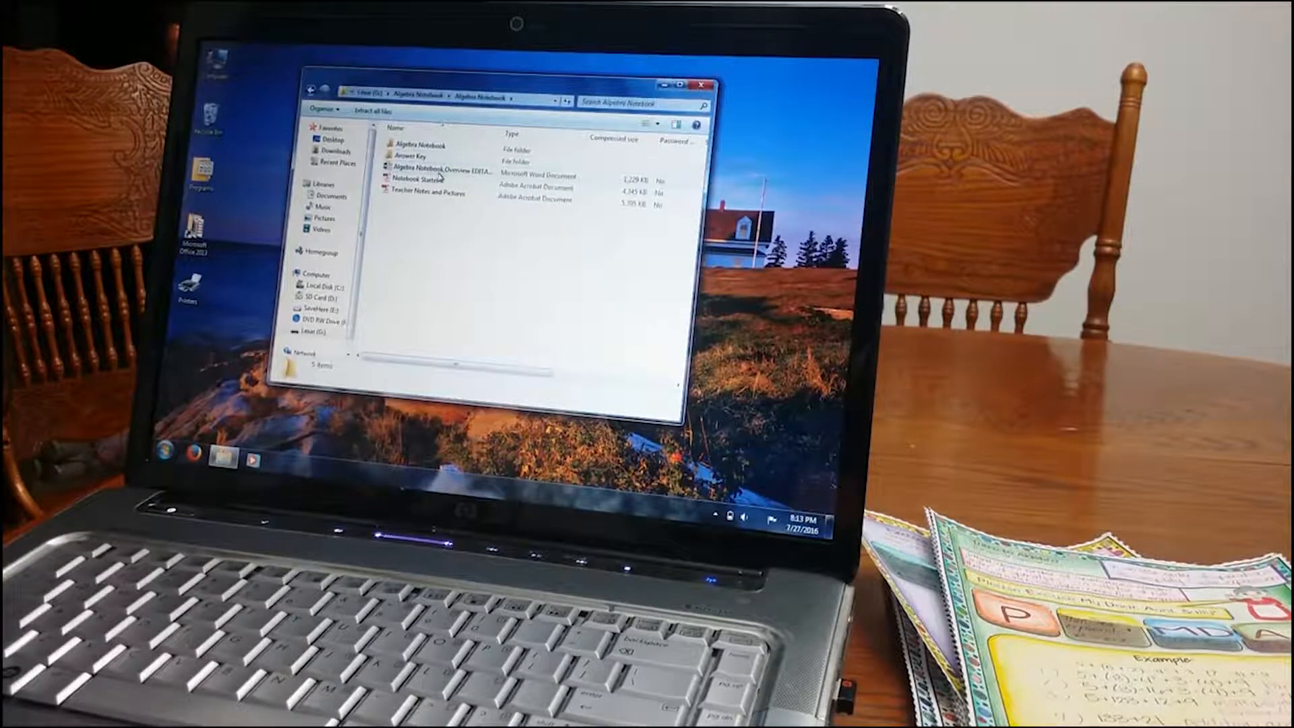
click(431, 175)
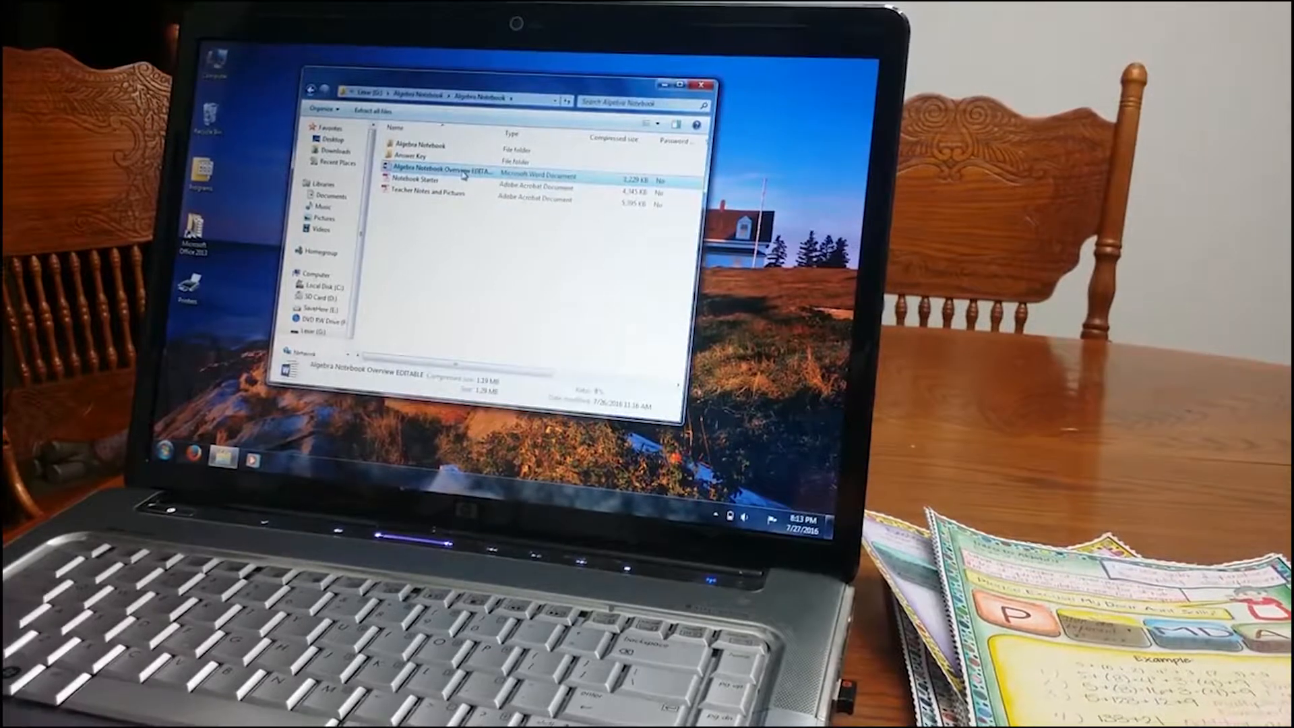
click(420, 186)
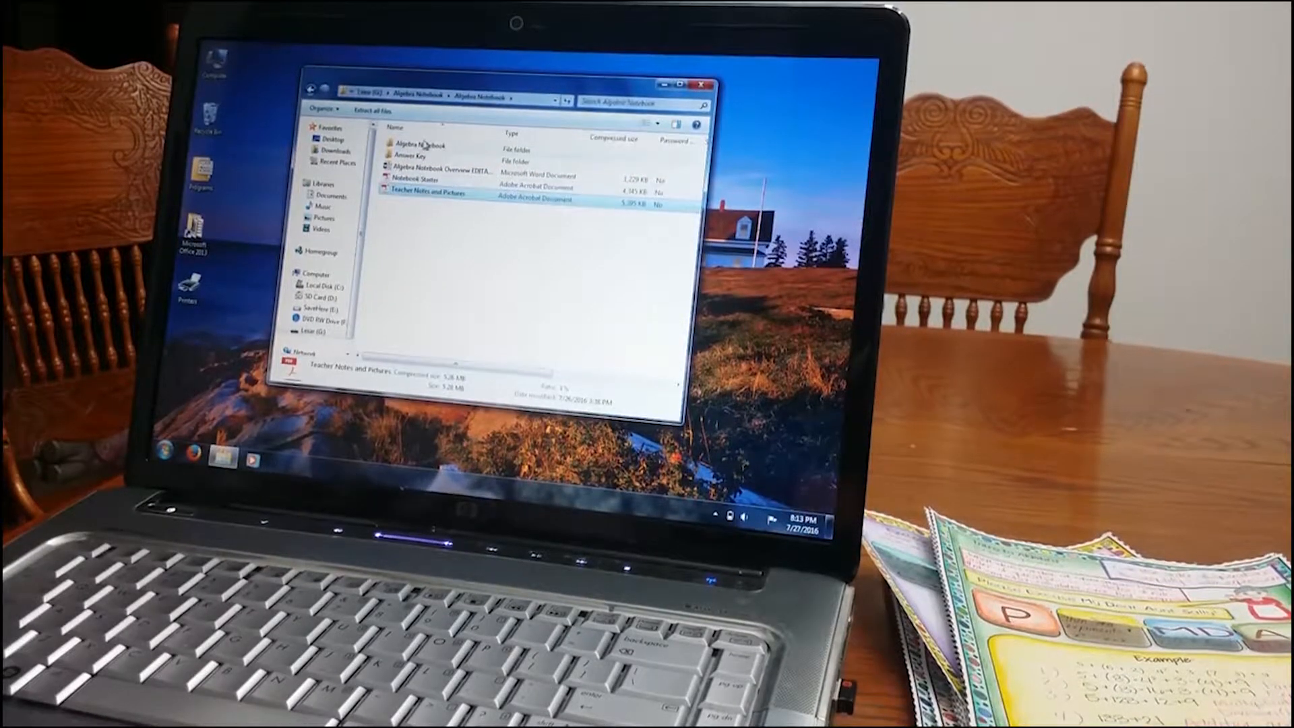
- Enter the inner Algebra Notebook folder listing the Unit 1–Unit 10 PDFs
double_click(418, 143)
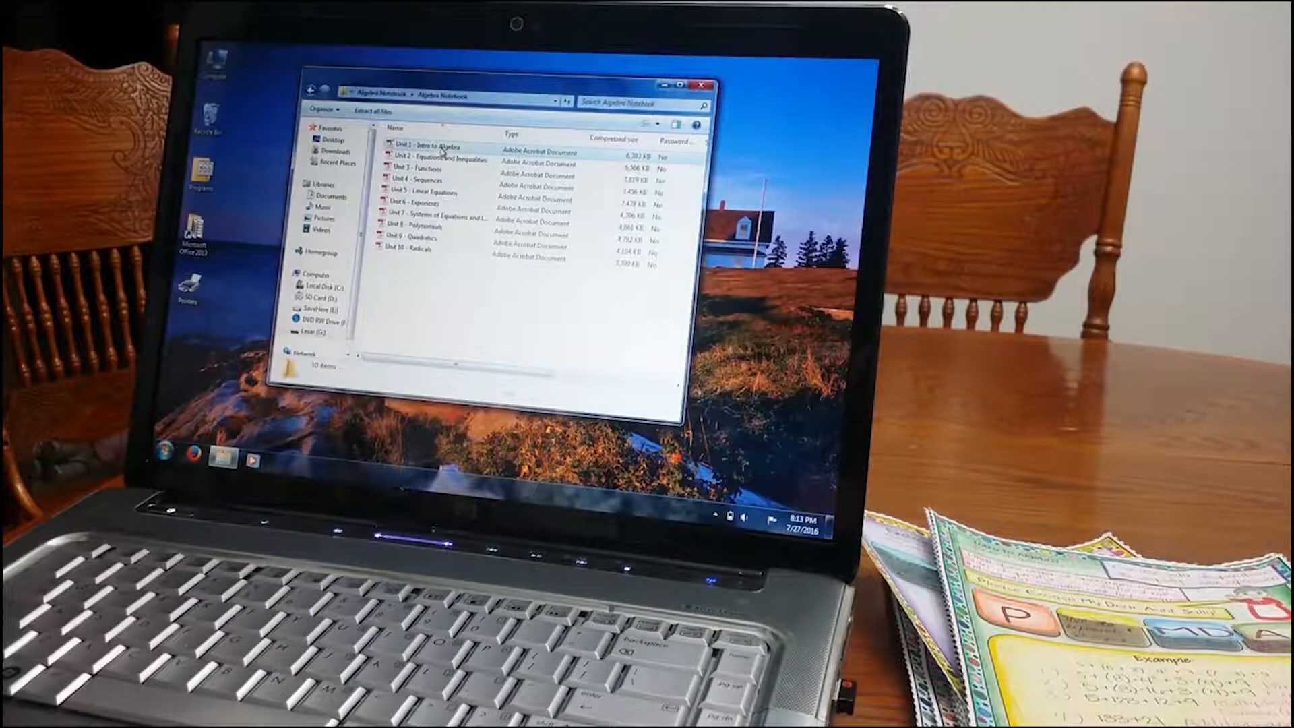
double_click(429, 147)
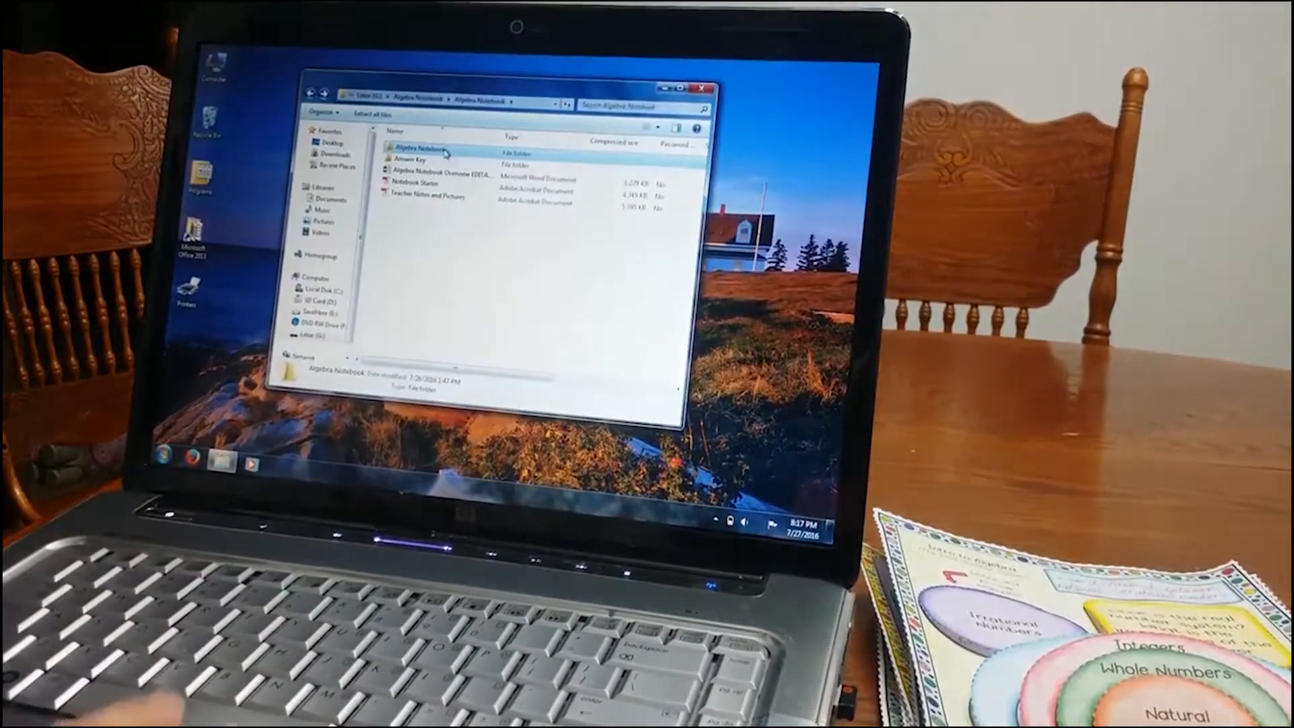
- From the Answer Key folder, load the Unit 2 Equations and Inequalities PDF into Acrobat
double_click(421, 144)
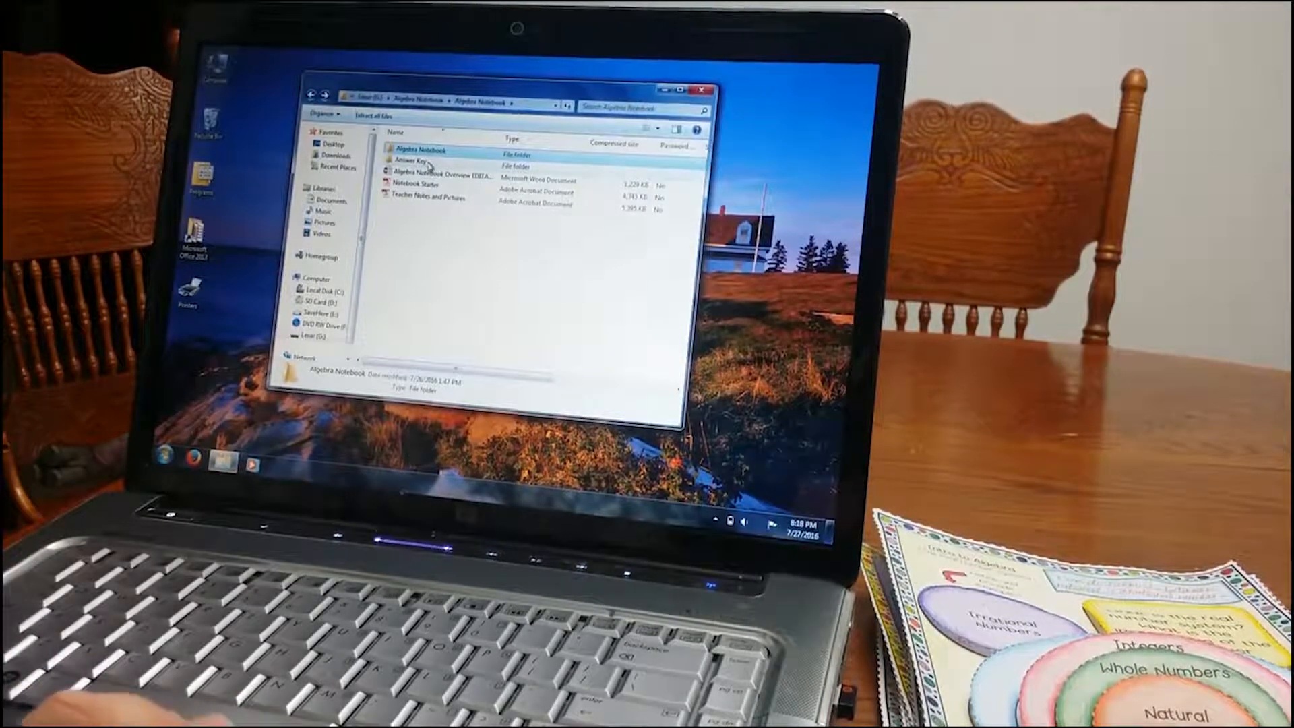
double_click(413, 160)
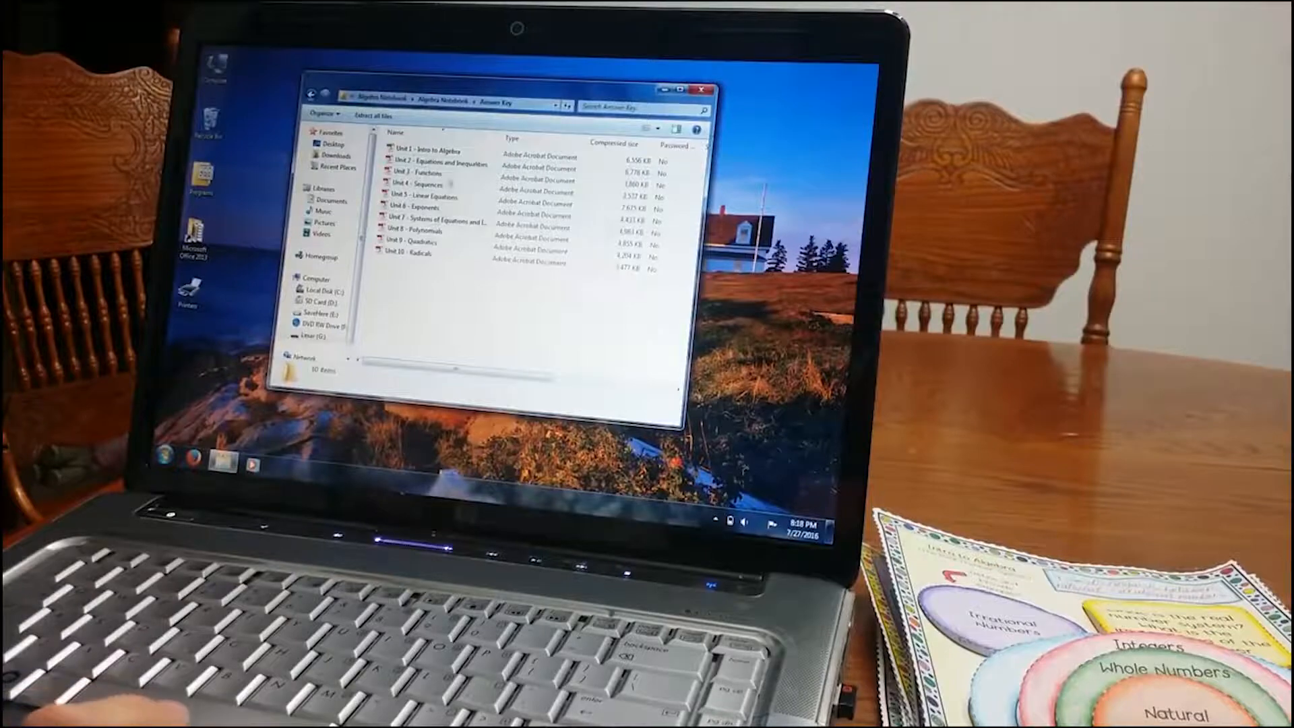
click(436, 161)
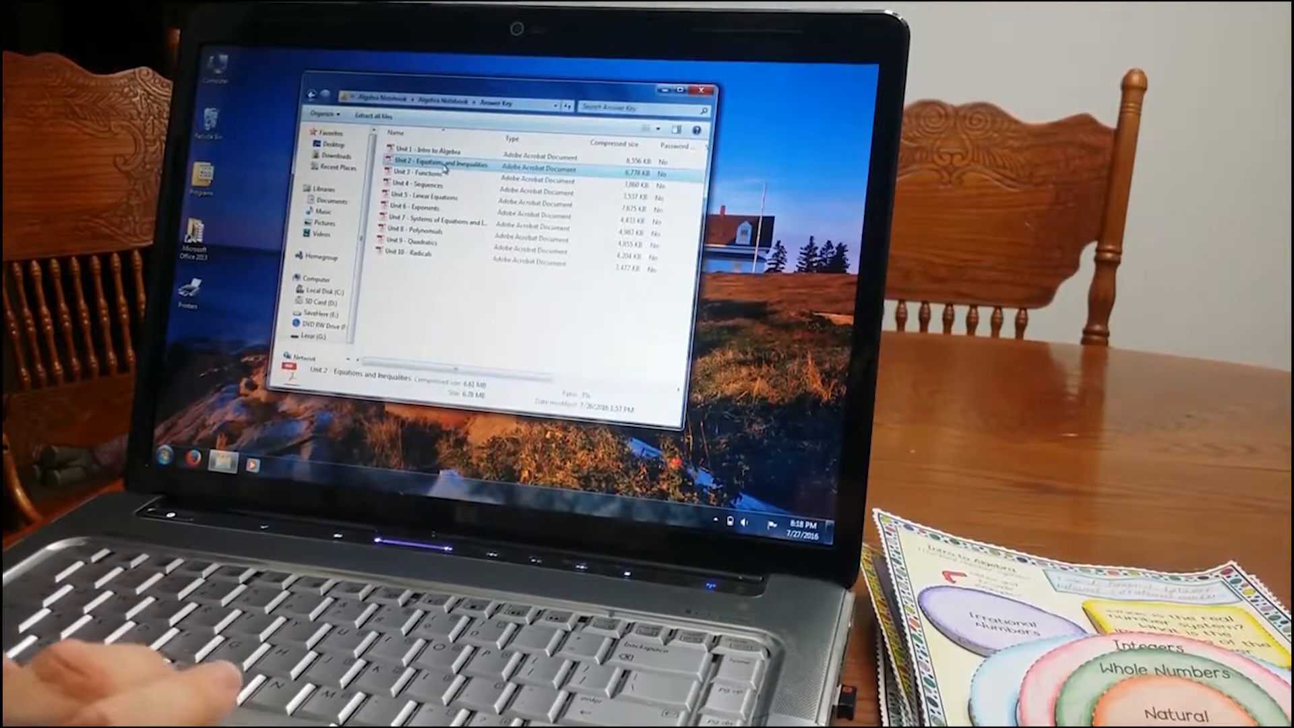
double_click(432, 164)
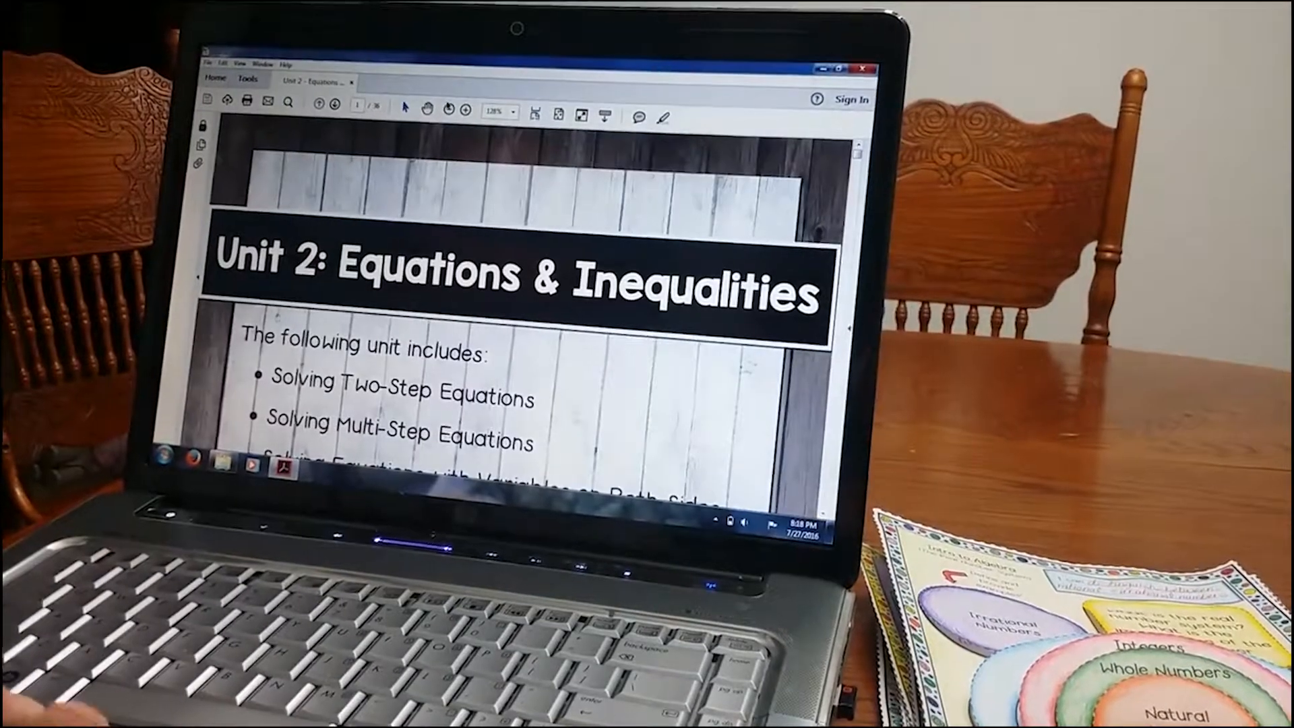
- Zoom out to about 67% so the full Unit 2 title page and topic list fit
click(453, 111)
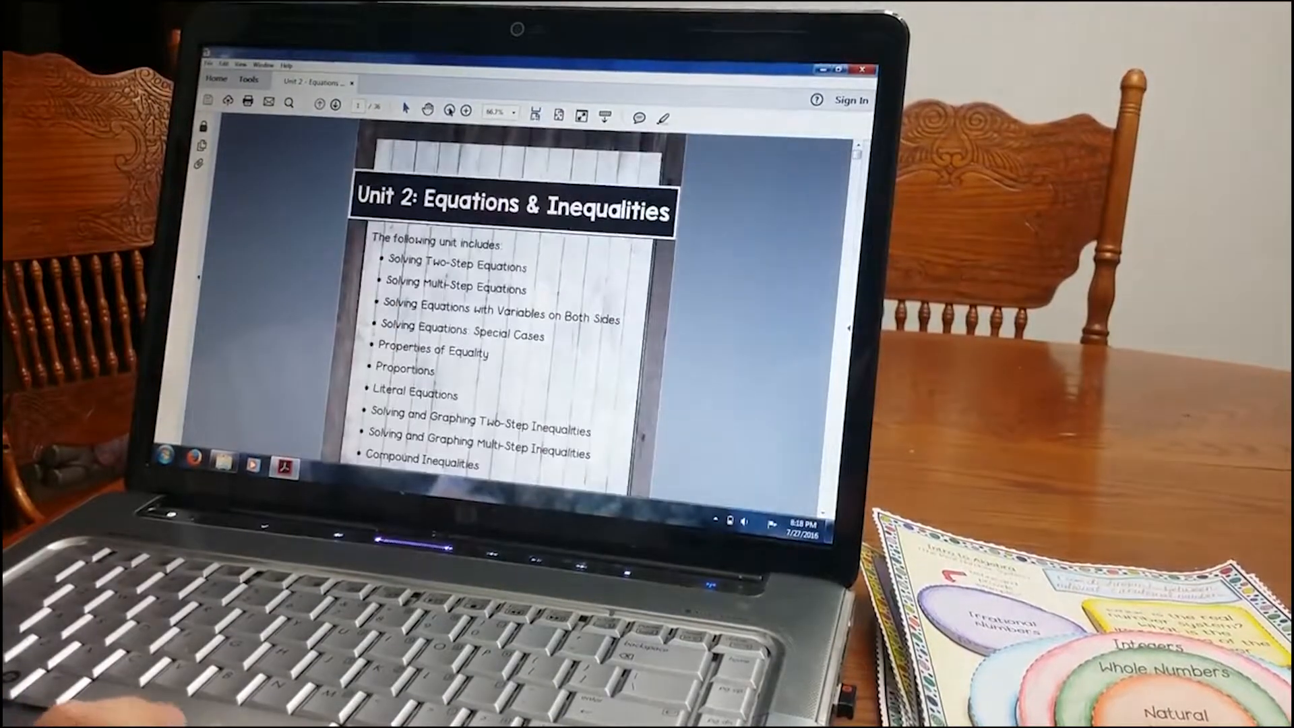
click(439, 108)
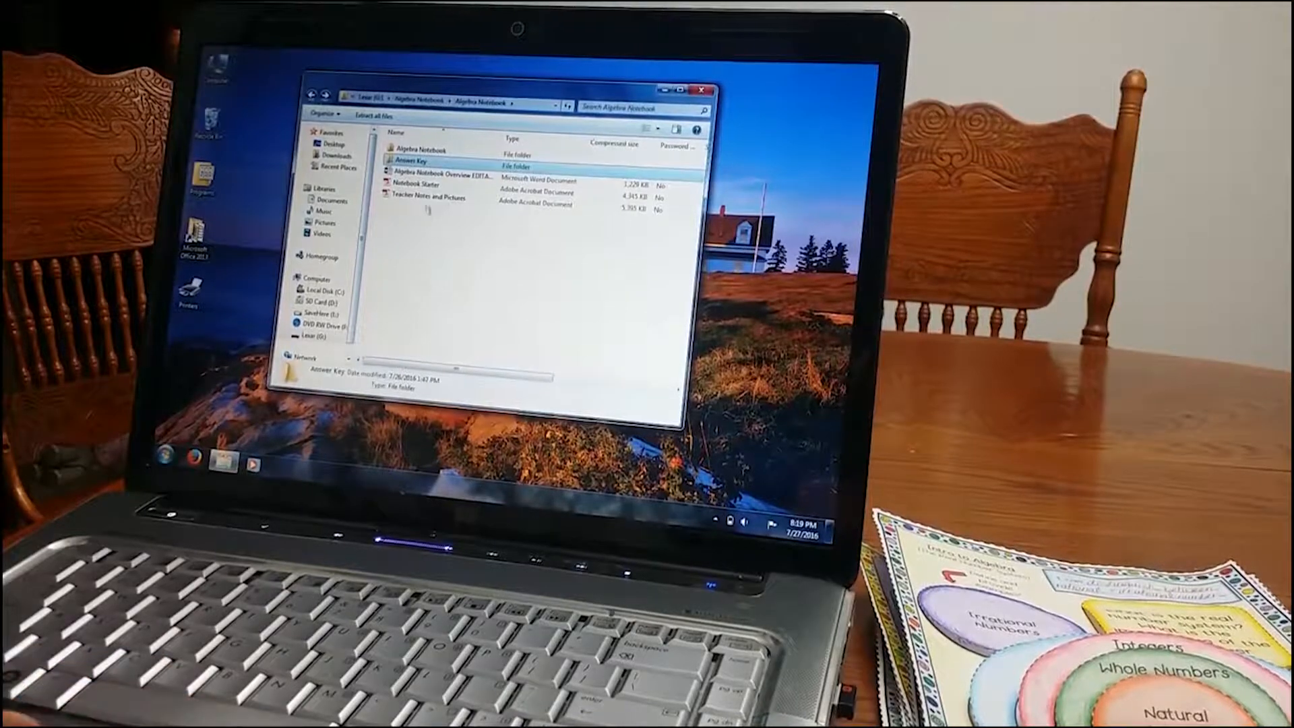
- Select Notebook Starter in Explorer and load it into Acrobat Reader
click(423, 186)
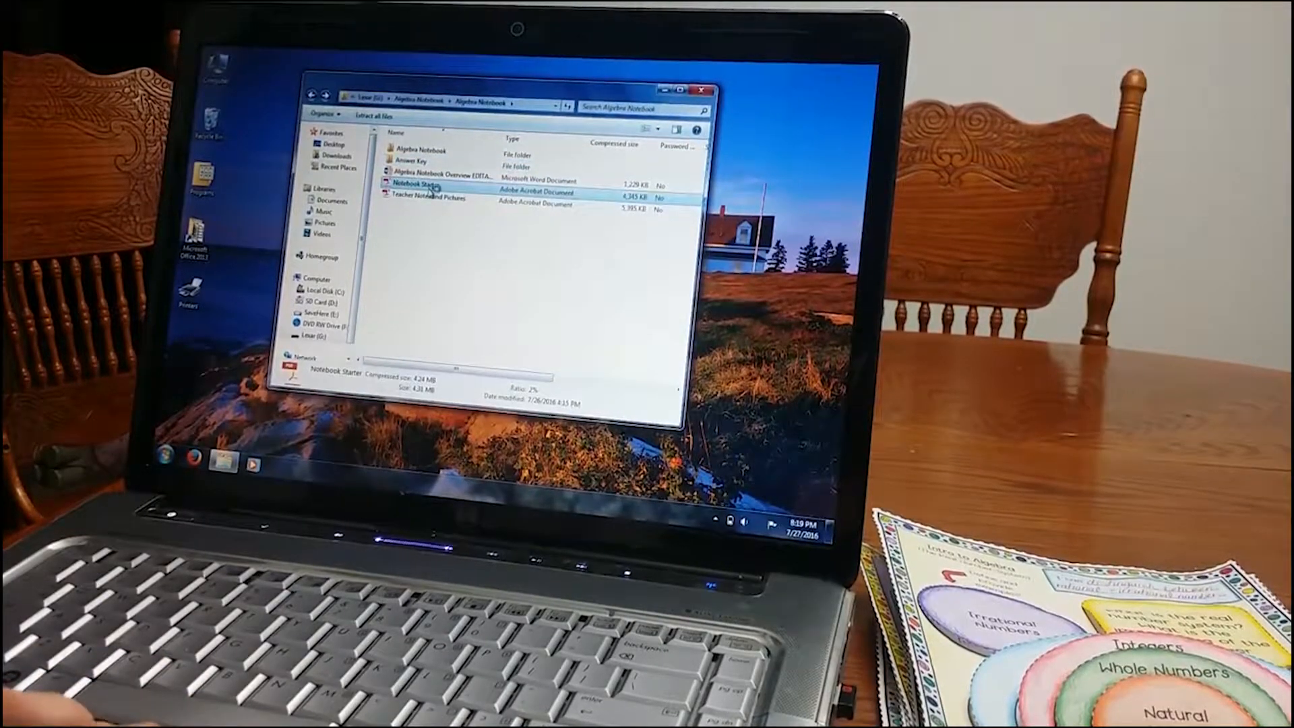
double_click(417, 191)
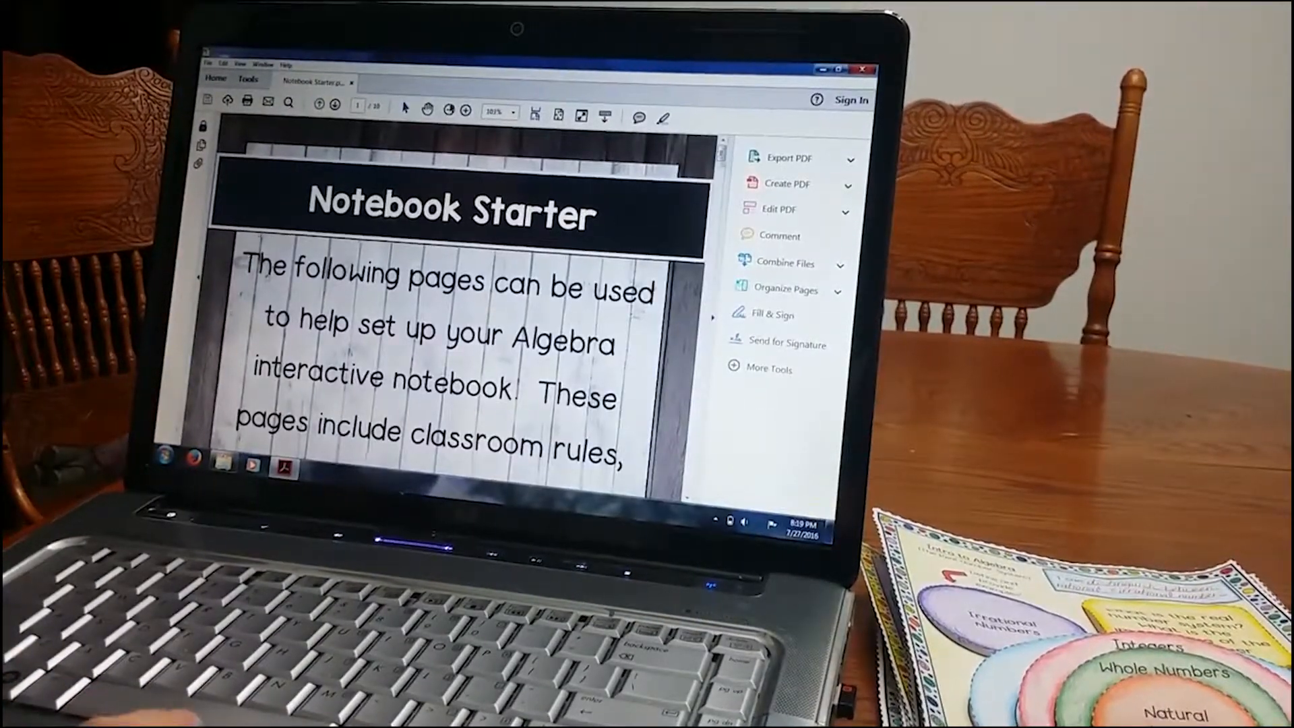
- Fit the intro page in view, then advance to page 3, Grading Rubric
click(442, 112)
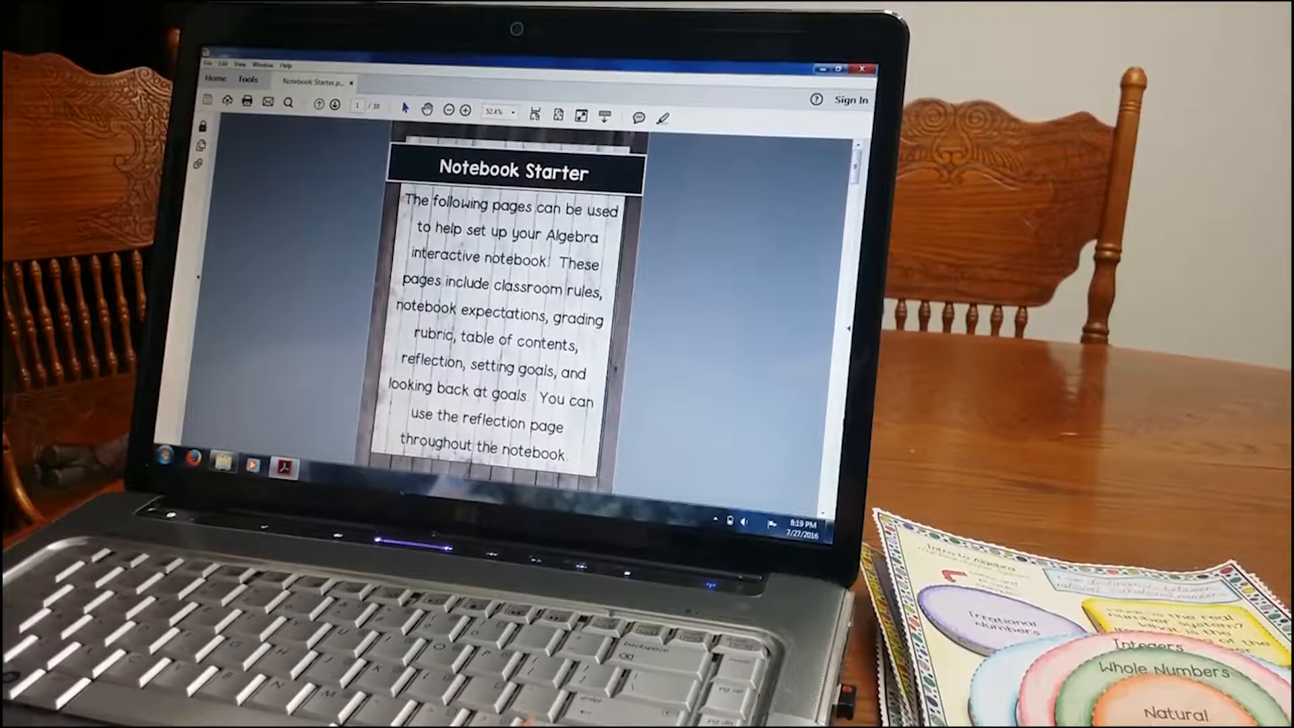
click(333, 105)
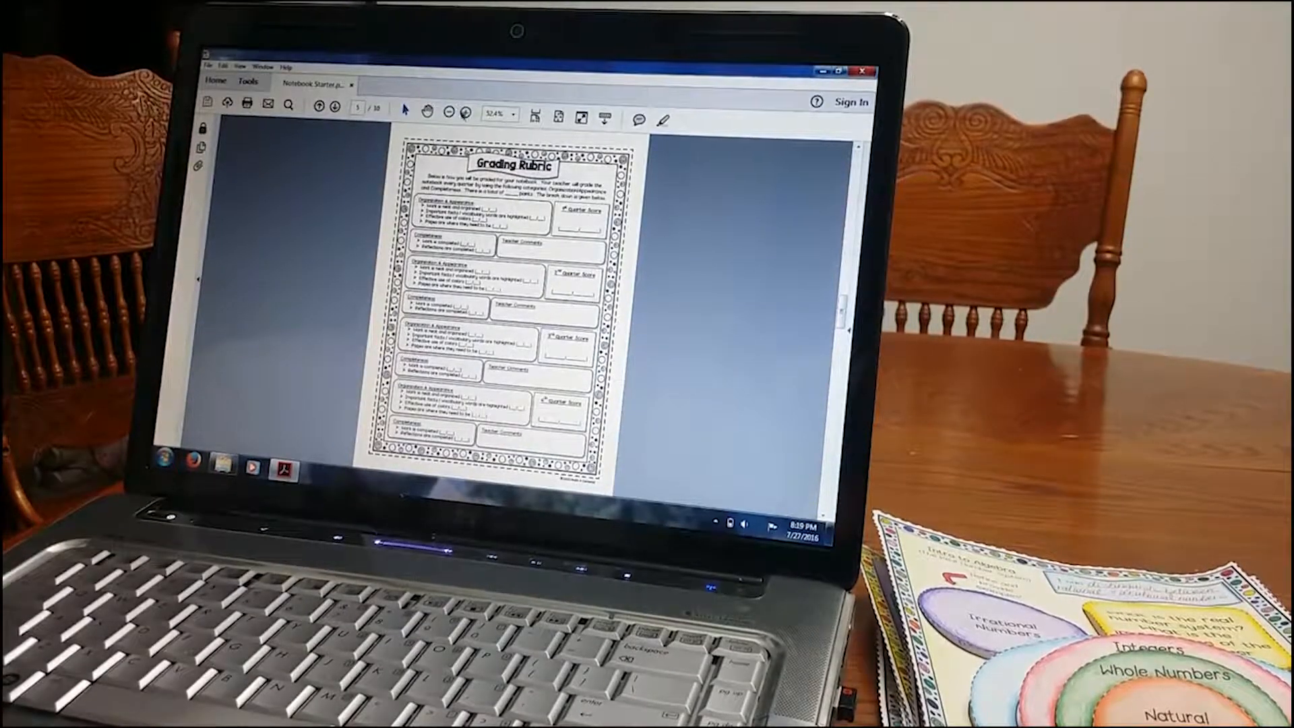
- Read the Grading Rubric at 100% down to quarter scores and teacher comments, then return to 66.7%
click(463, 114)
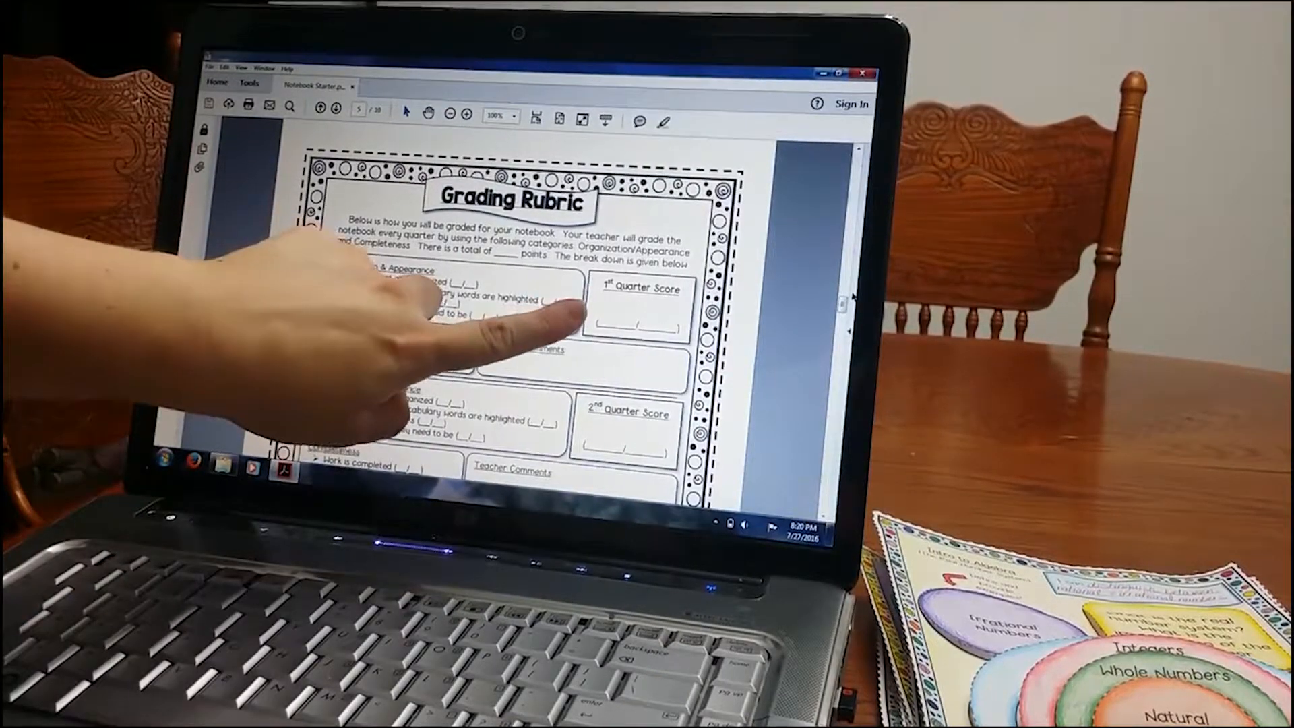
scroll(down, 3)
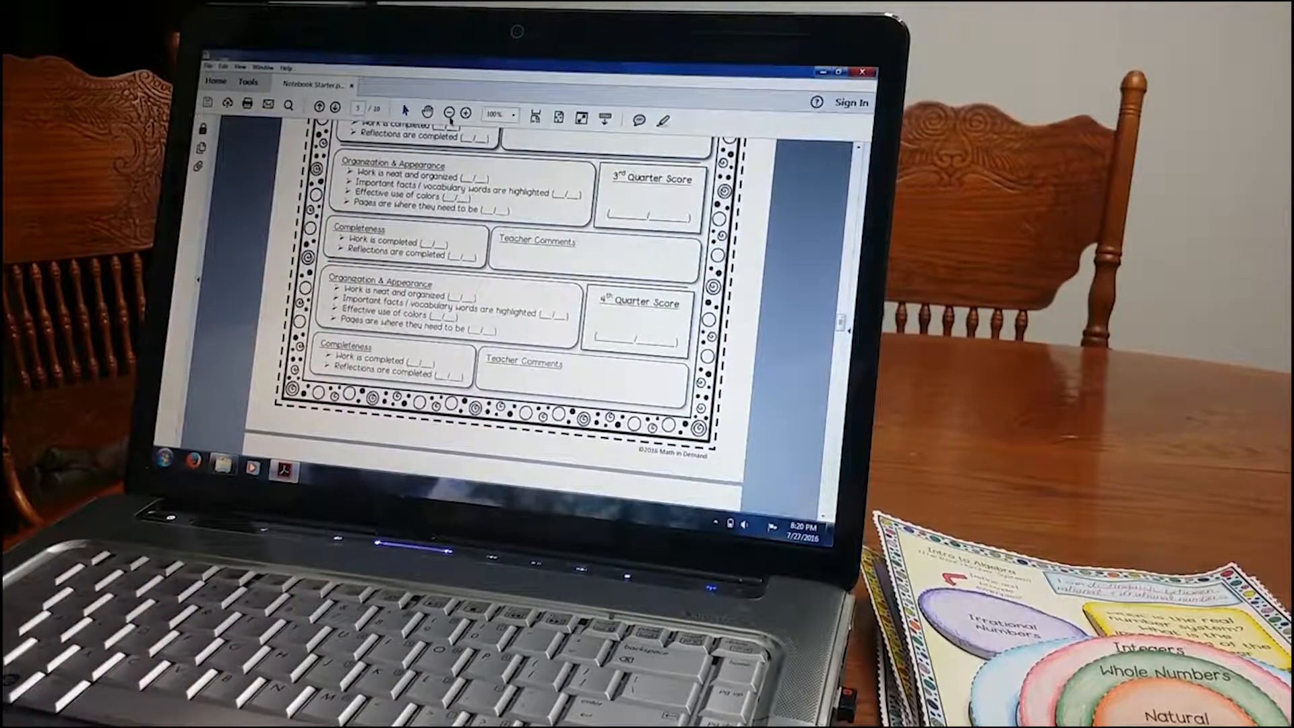
click(450, 113)
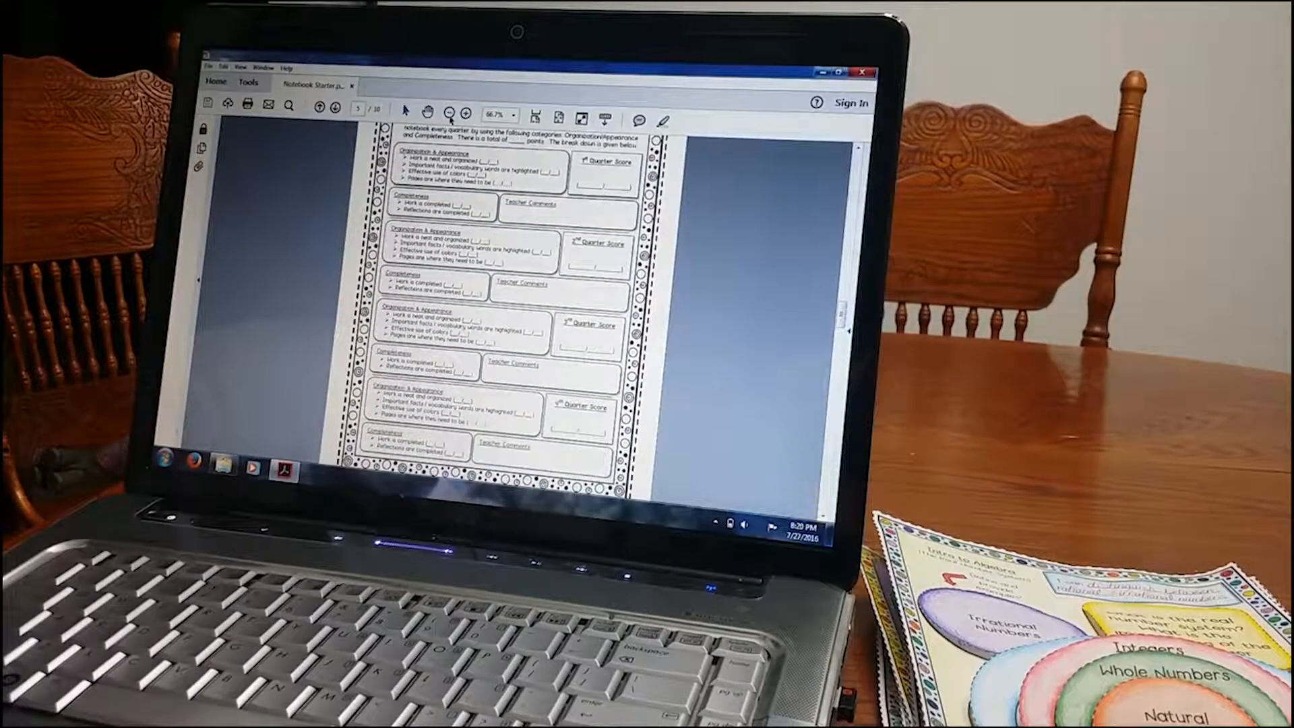
- Close Notebook Starter, load Teacher Notes and Pictures, and zoom out on its Notebook Pictures page
click(442, 114)
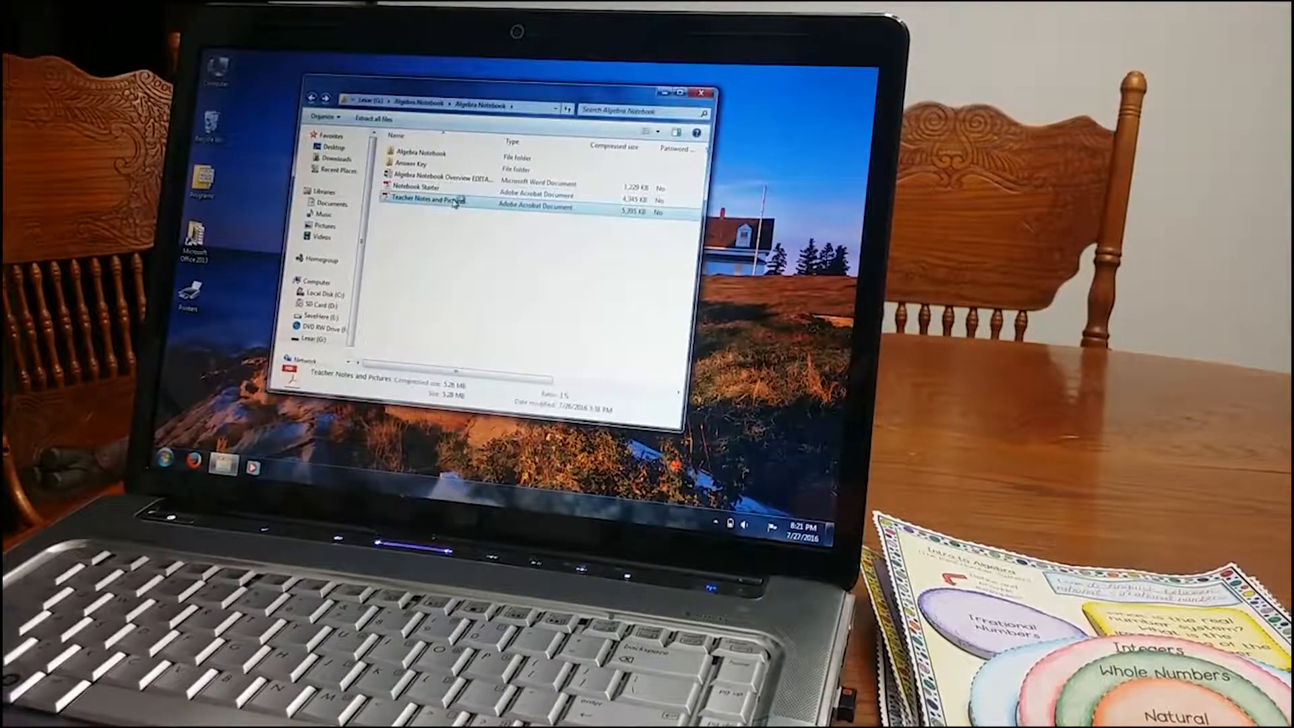
double_click(435, 207)
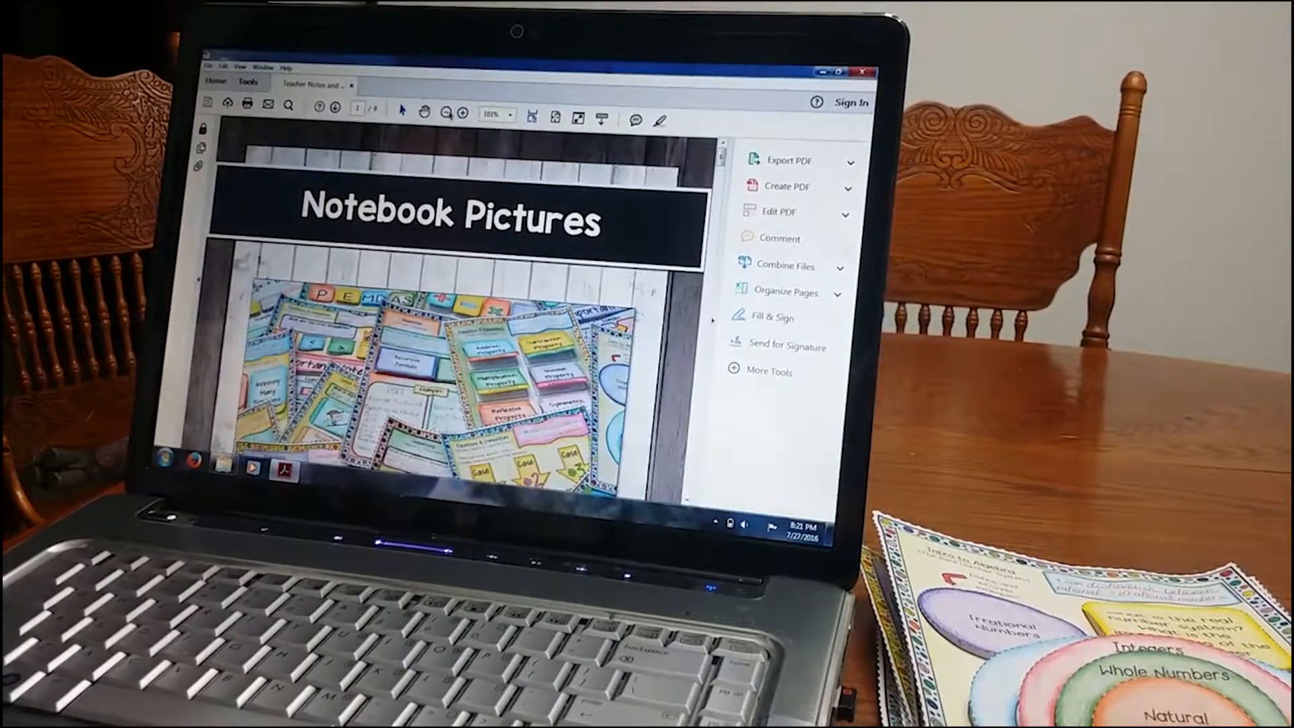
click(442, 112)
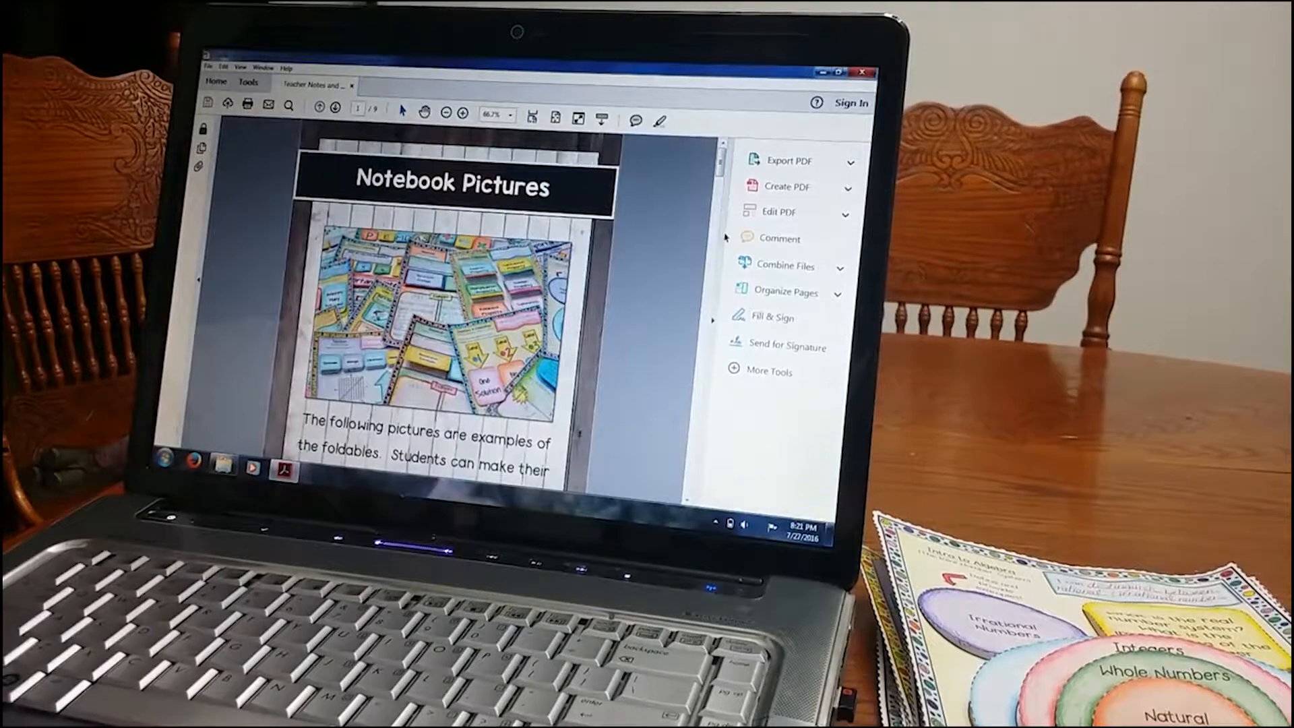